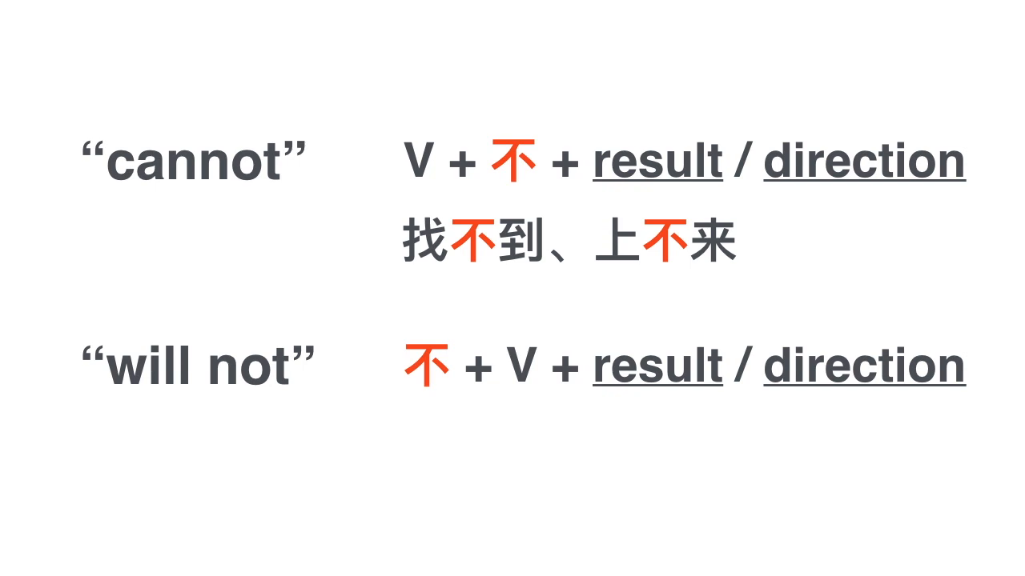
type("不找、不")
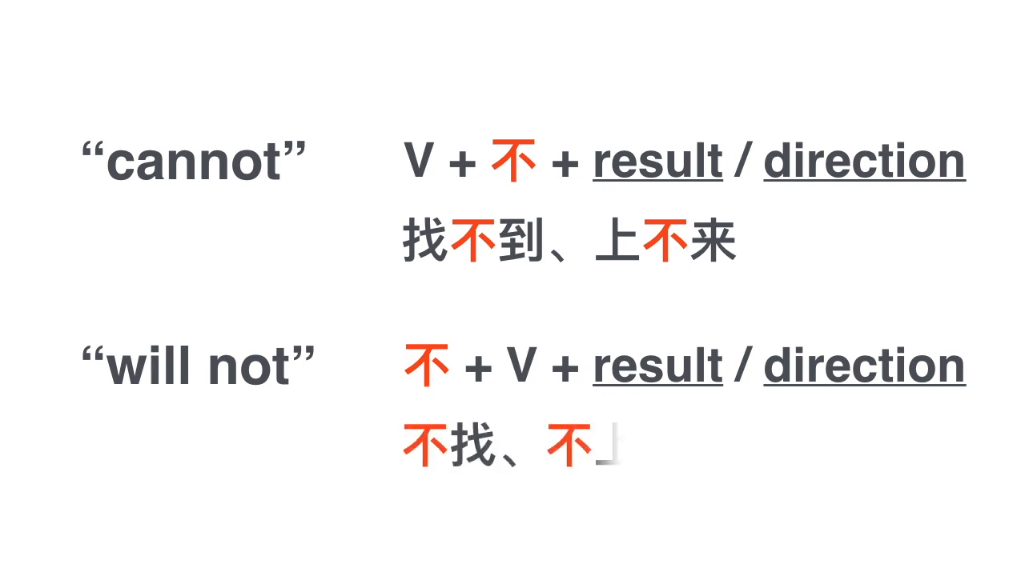
type("上来")
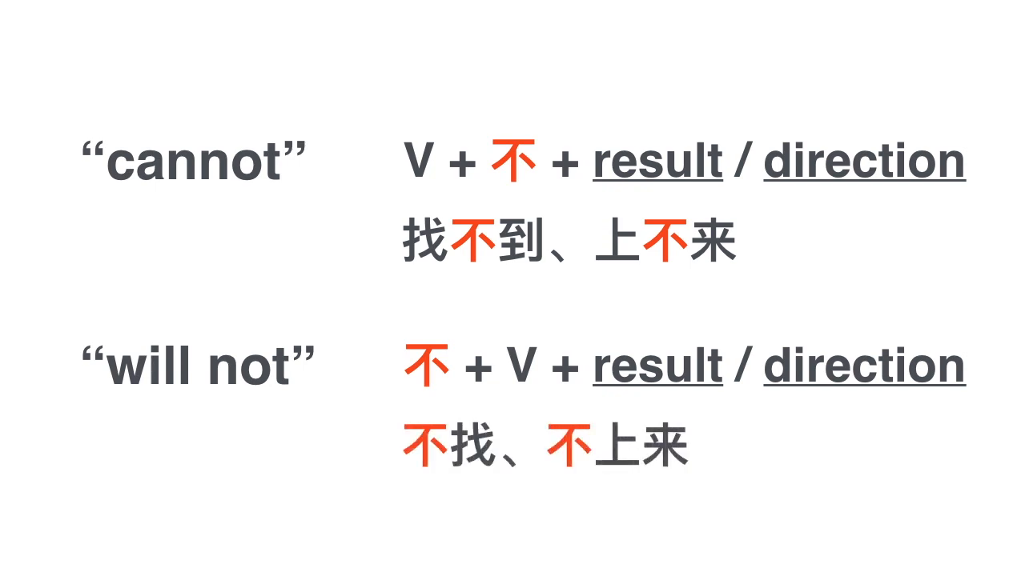